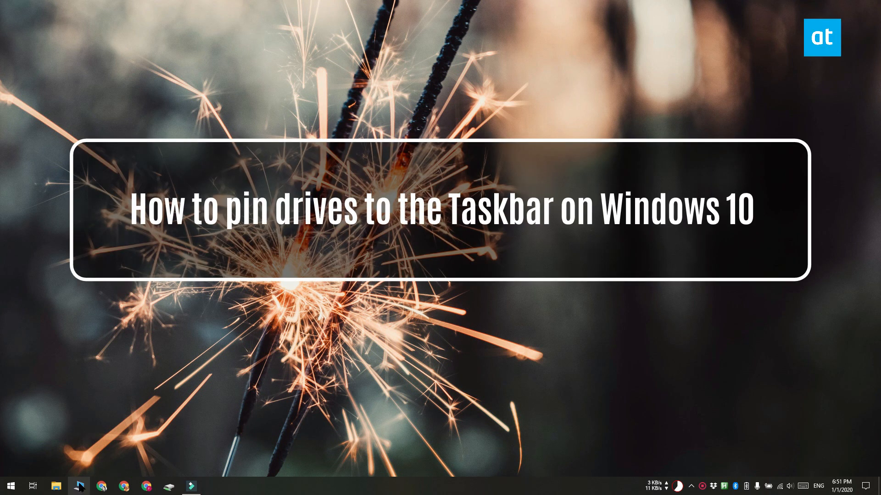
Step: From This PC, create a desktop shortcut to the New Volume (D:) drive
left_click(56, 486)
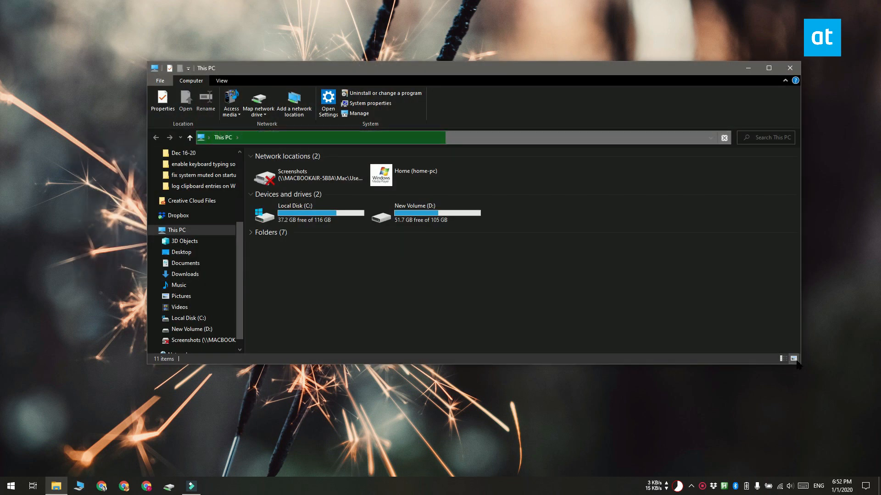
mouse_move(432, 219)
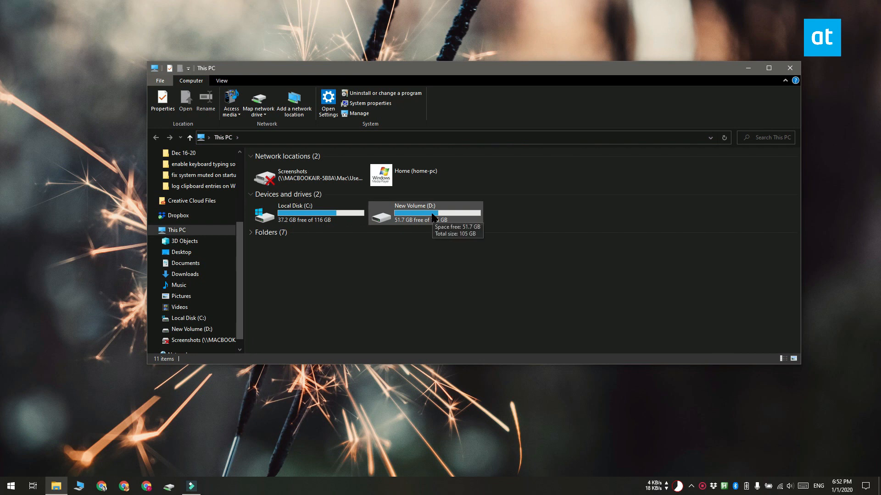
right_click(425, 212)
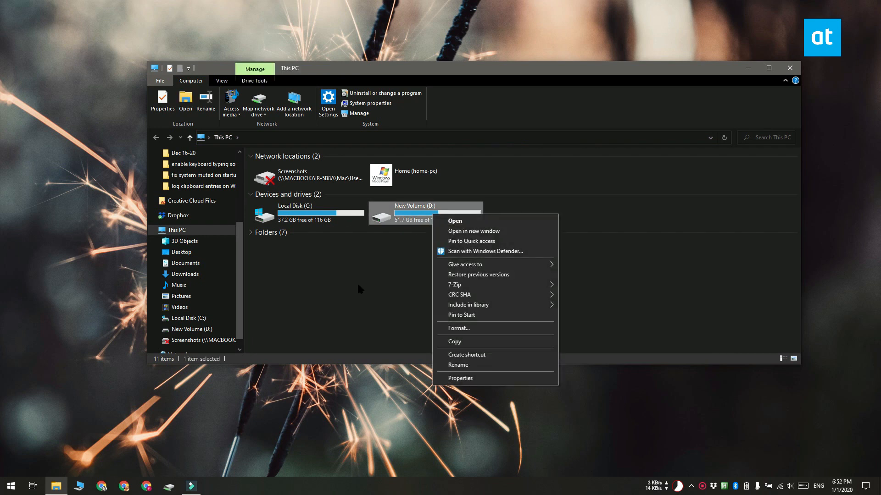
mouse_move(488, 355)
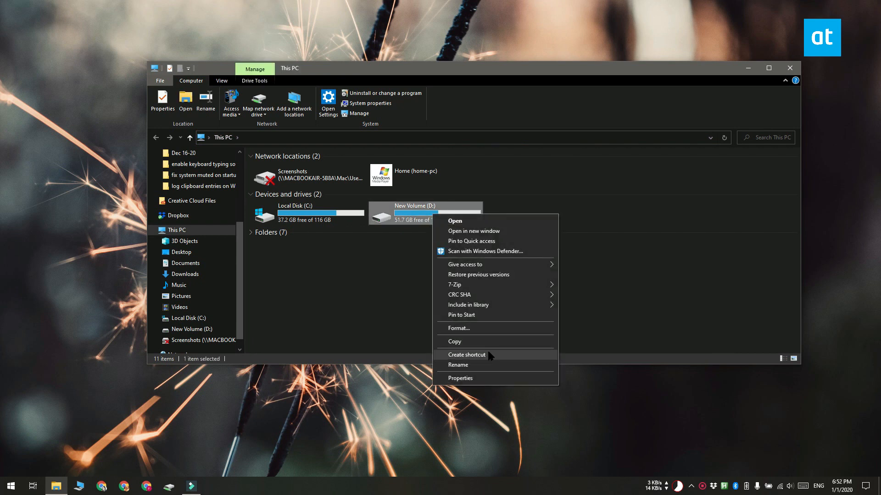
left_click(467, 355)
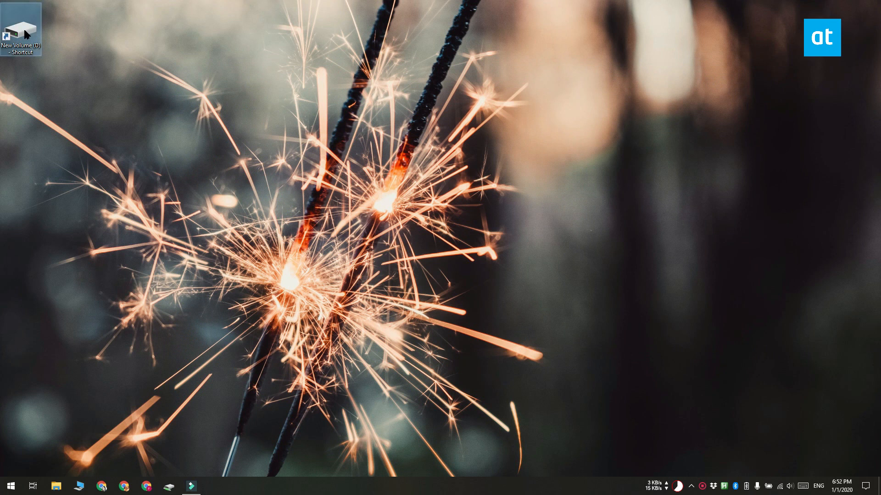
Step: Change the D: shortcut's target to 'explorer D:\' in Properties and apply it
right_click(21, 26)
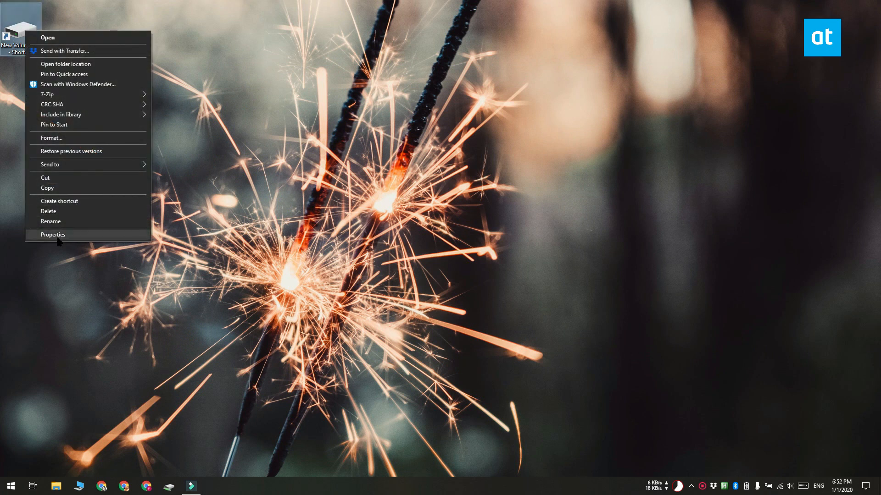
left_click(53, 234)
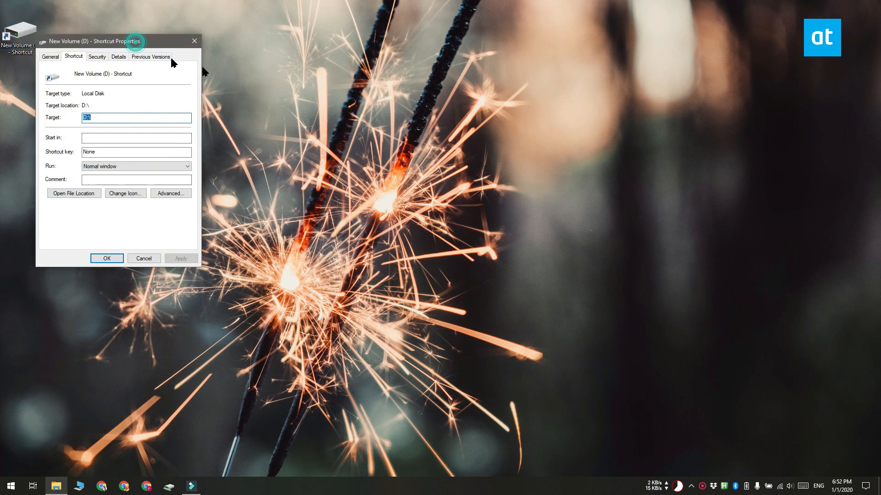
left_click_drag(90, 40, 242, 82)
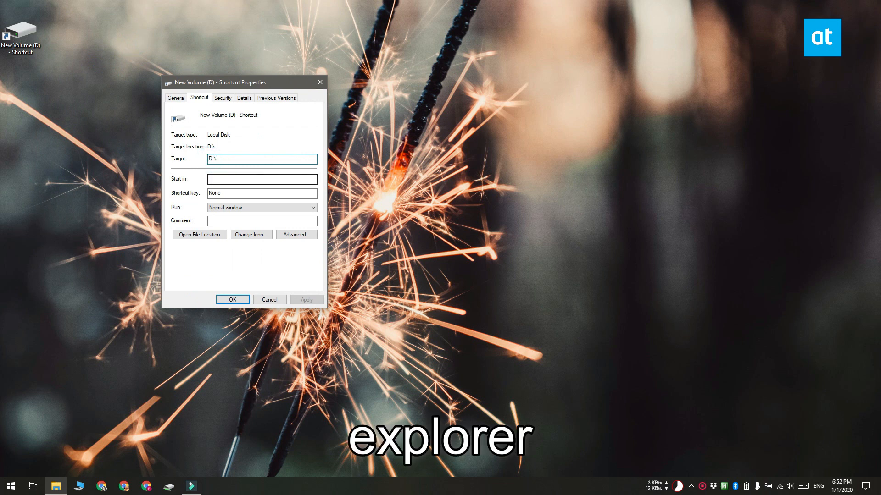
type("explorer")
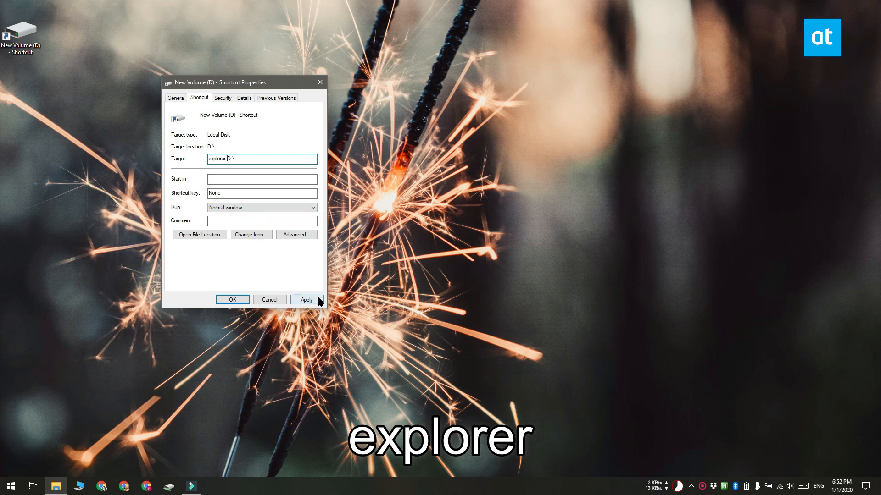
left_click(307, 299)
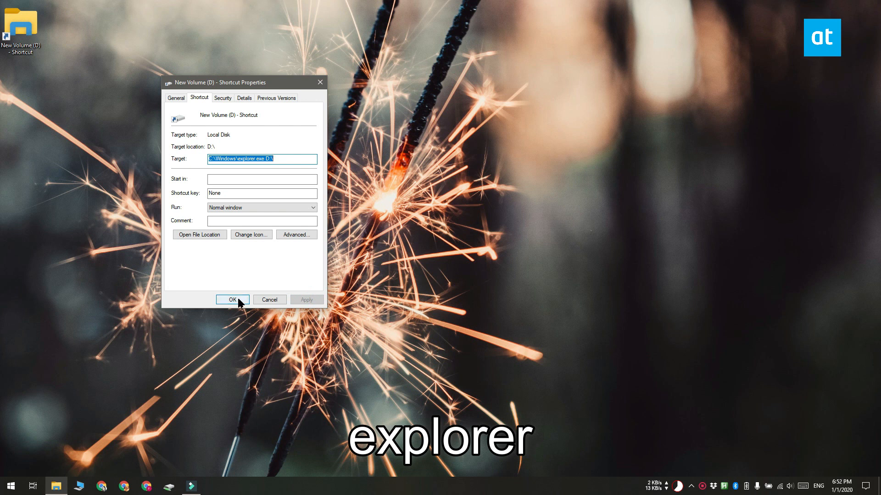
mouse_move(55, 71)
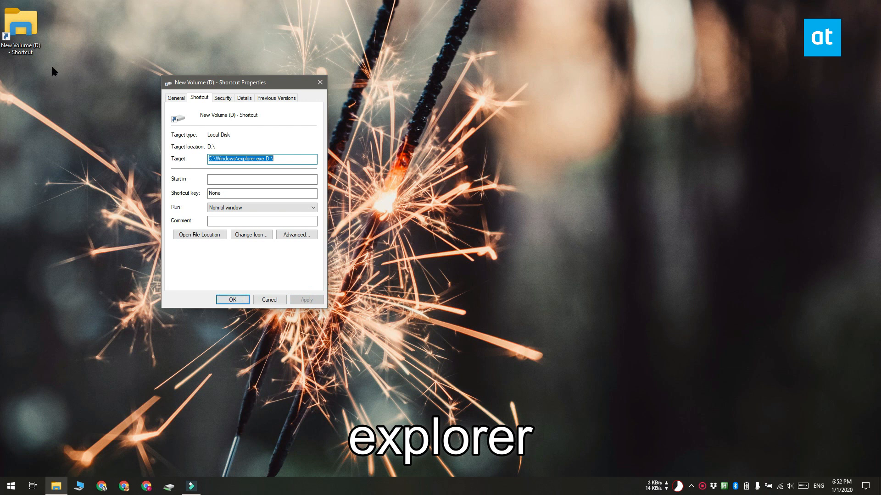
Step: Set the shortcut's icon to the hard-drive icon from C:\Windows\system32\imageres.dll
left_click(250, 234)
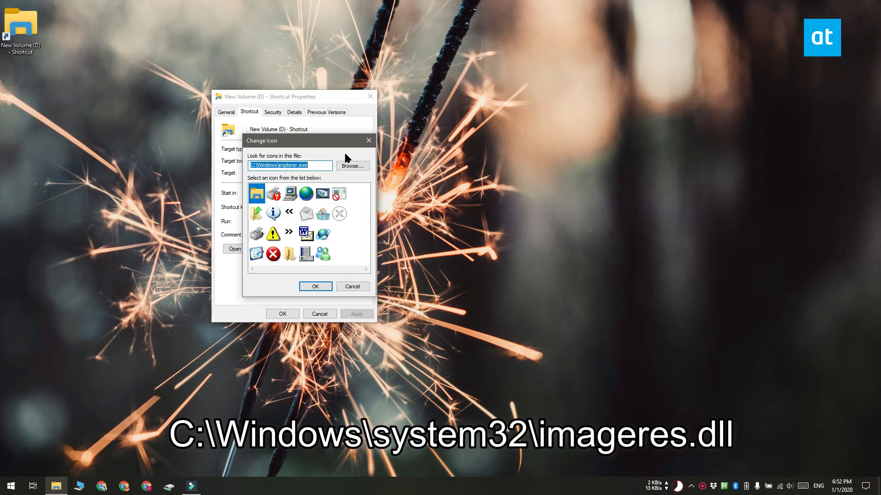
mouse_move(582, 73)
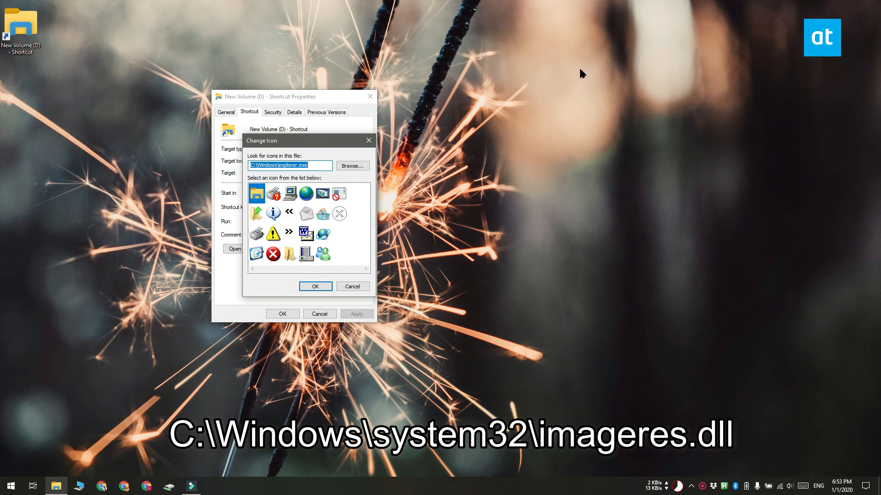
type("C:\\Windows\\system32\\imageres.dll")
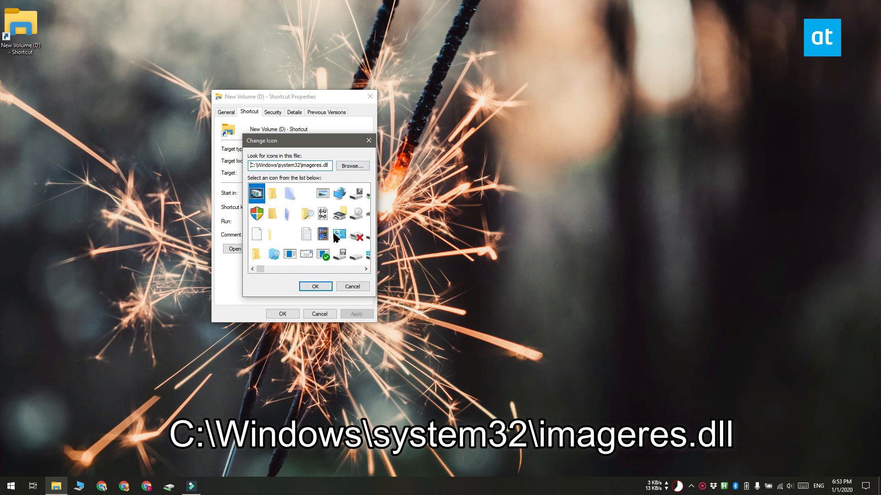
left_click(355, 254)
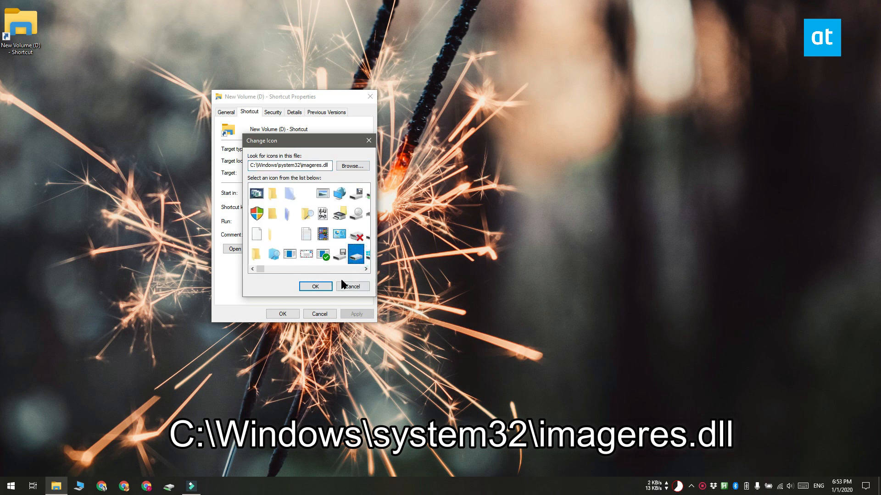
left_click(316, 286)
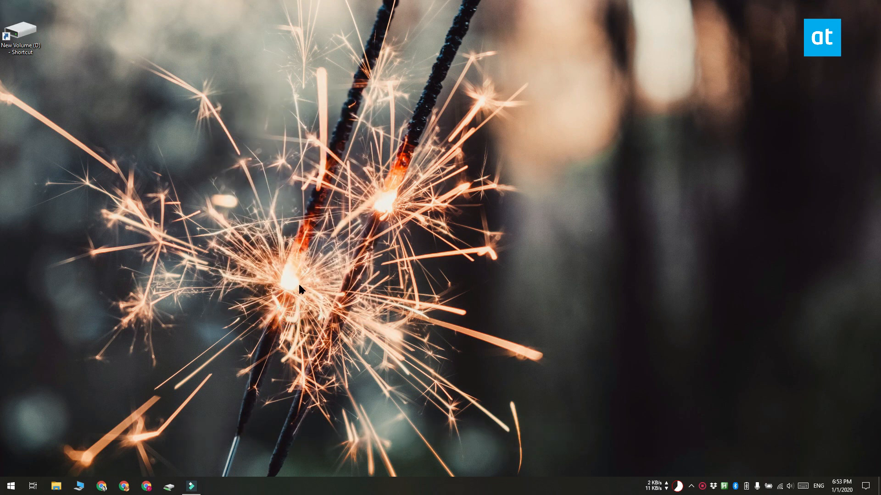
mouse_move(286, 270)
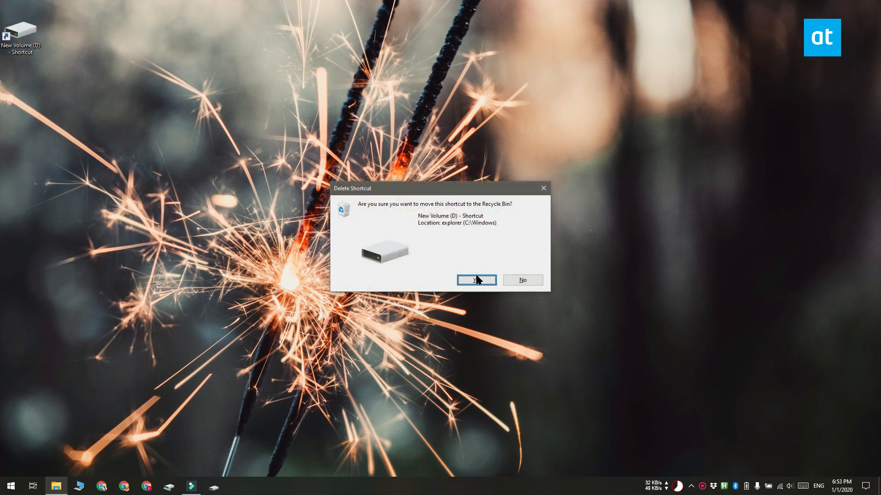
Step: Confirm deleting the desktop copy of the D drive shortcut after pinning it
left_click(476, 280)
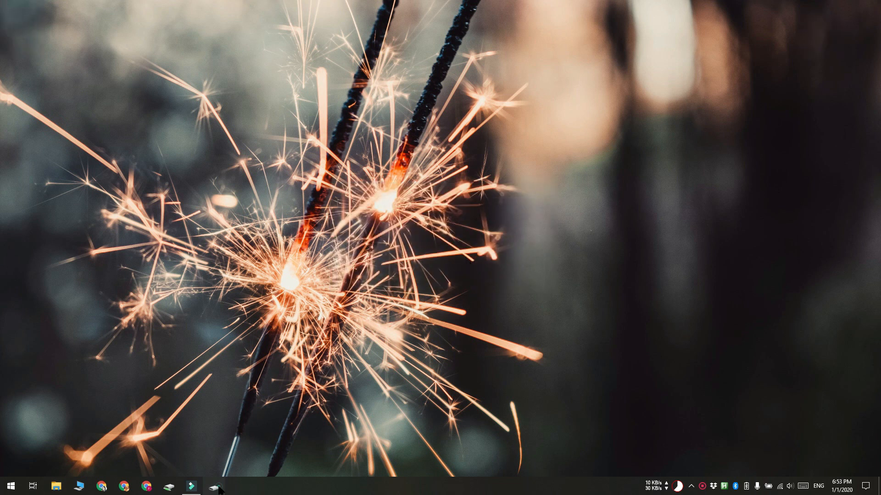